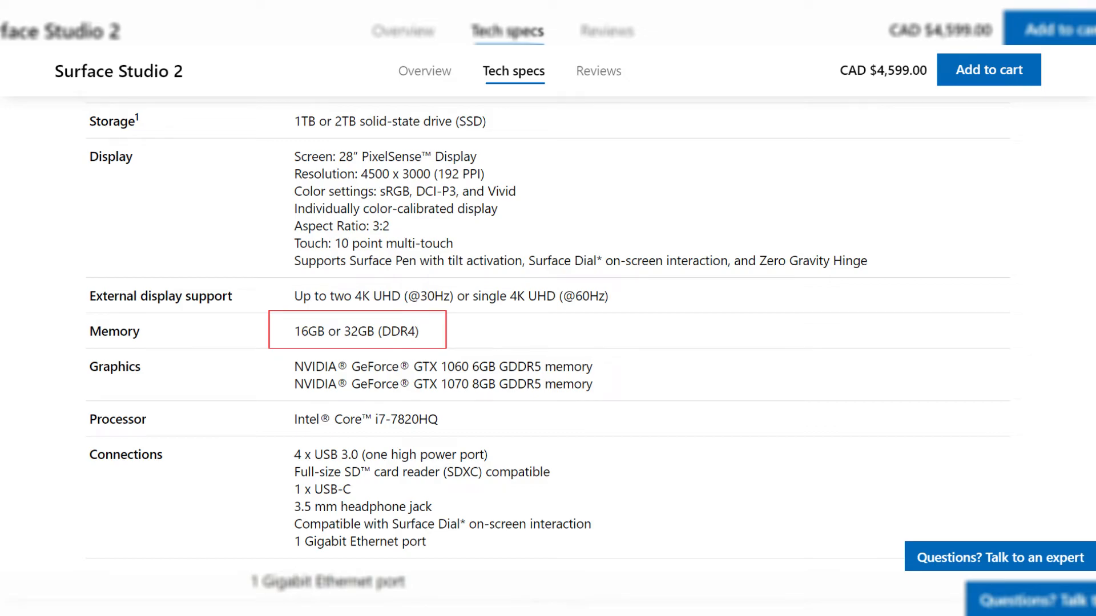
Step: Annotate Logical processors with 'virtual quad cores (hyper-threading)' beside the value 4
scroll(down, 3)
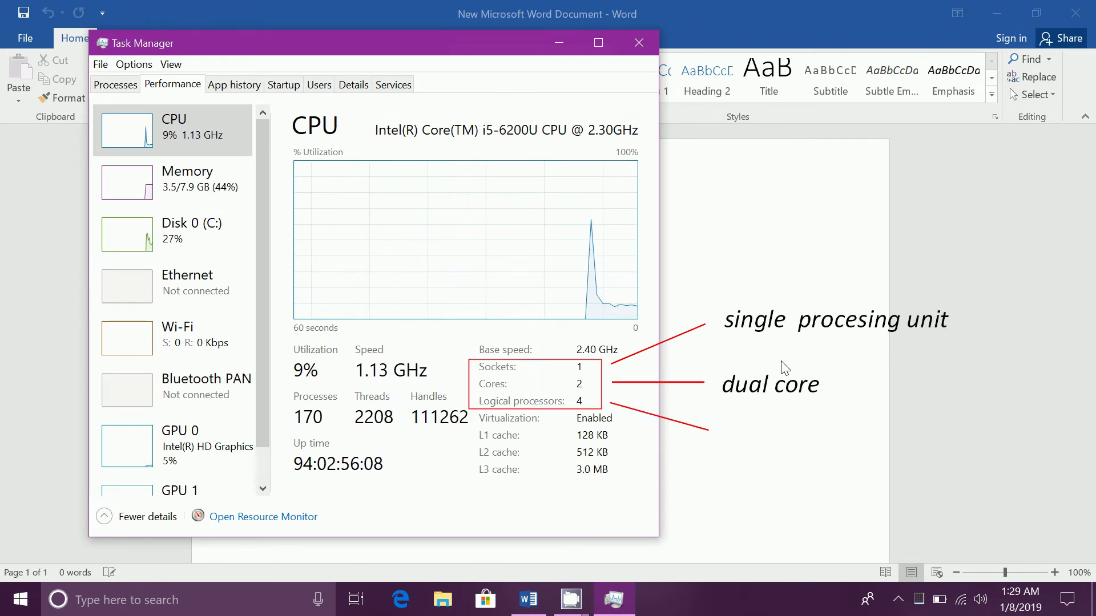
text(virtual quad cores (hyper-threading))
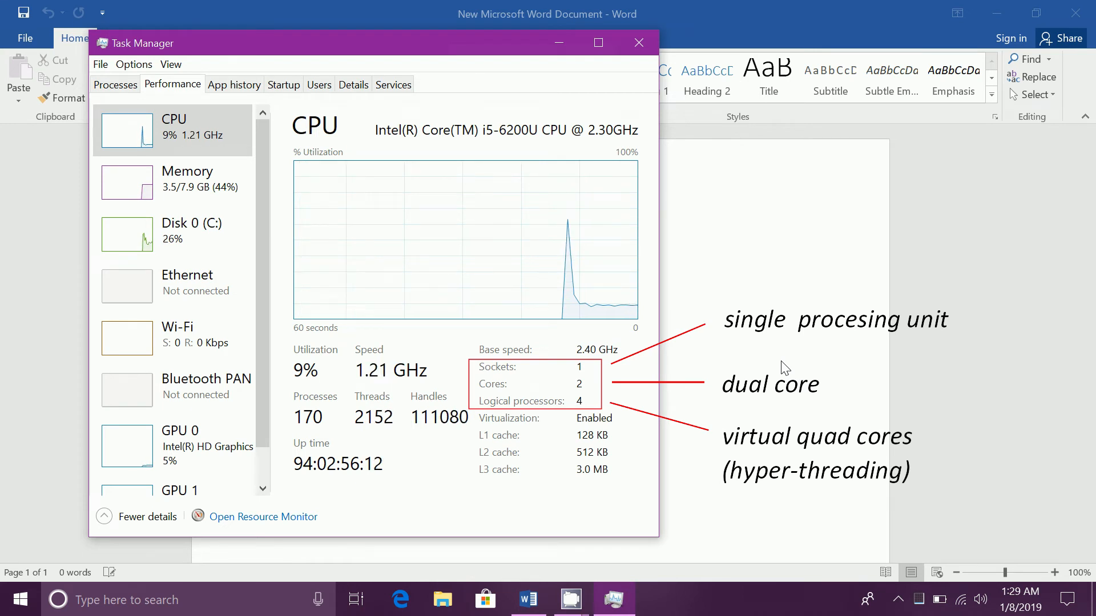
click(570, 599)
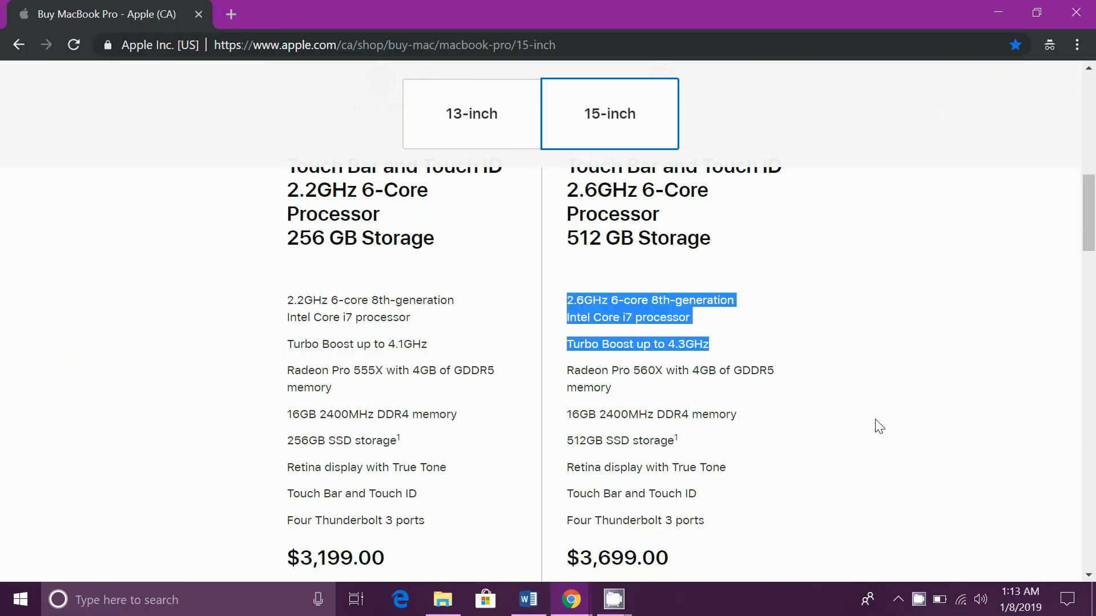
mouse_move(883, 435)
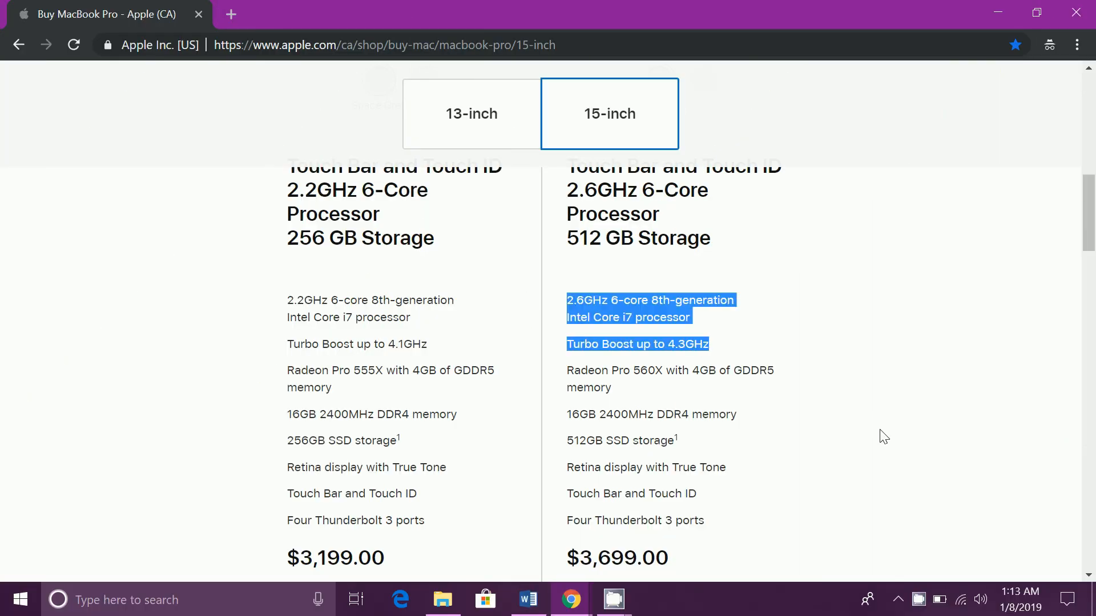